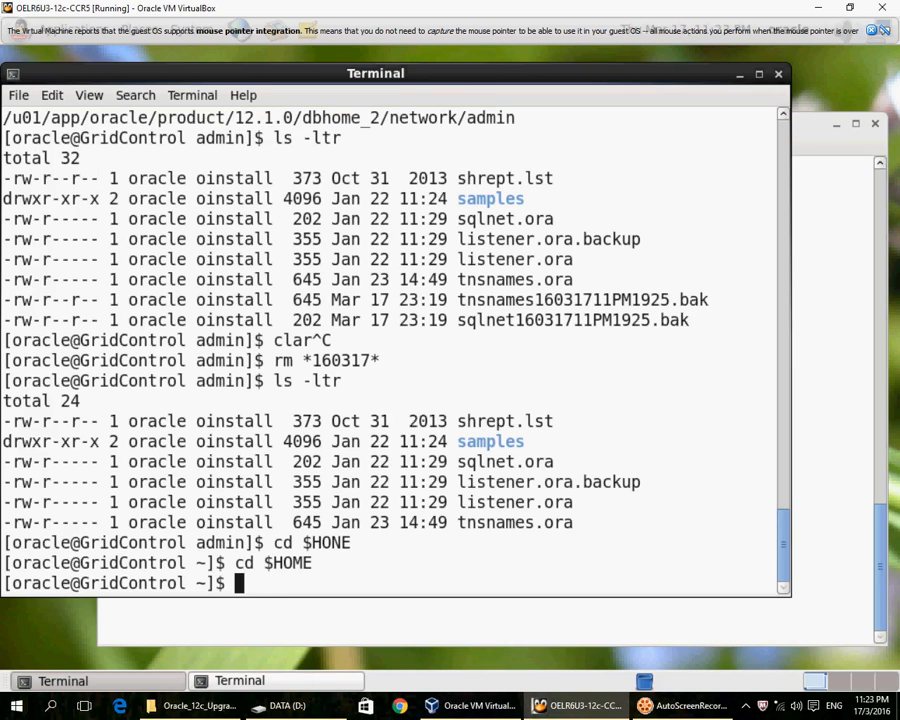
Change to $ORACLE_HOME/network/admin, view listener.ora, and check that no listener is running.
{"action": "type", "text": "cd $ORACLE_"}
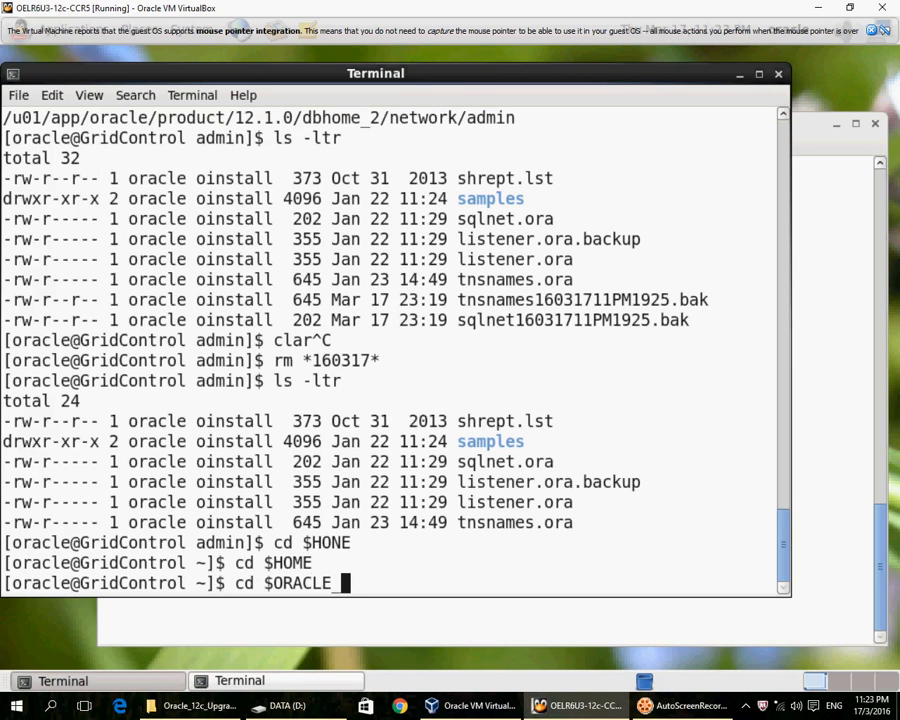
{"action": "type", "text": "HOME/netw"}
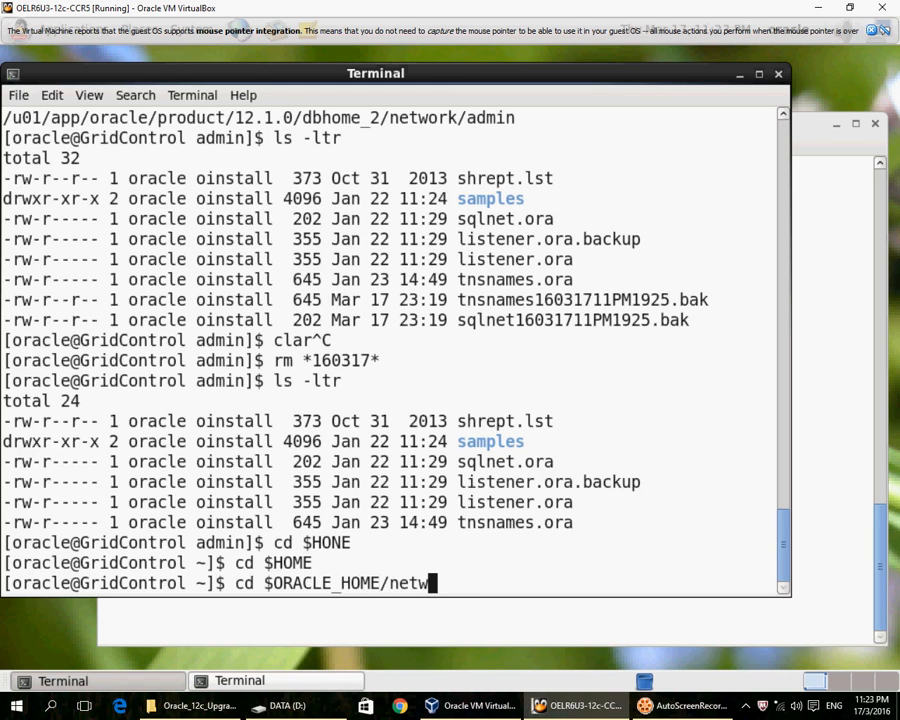
{"action": "type", "text": "ork/admin"}
{"action": "type", "text": "ls -ltr"}
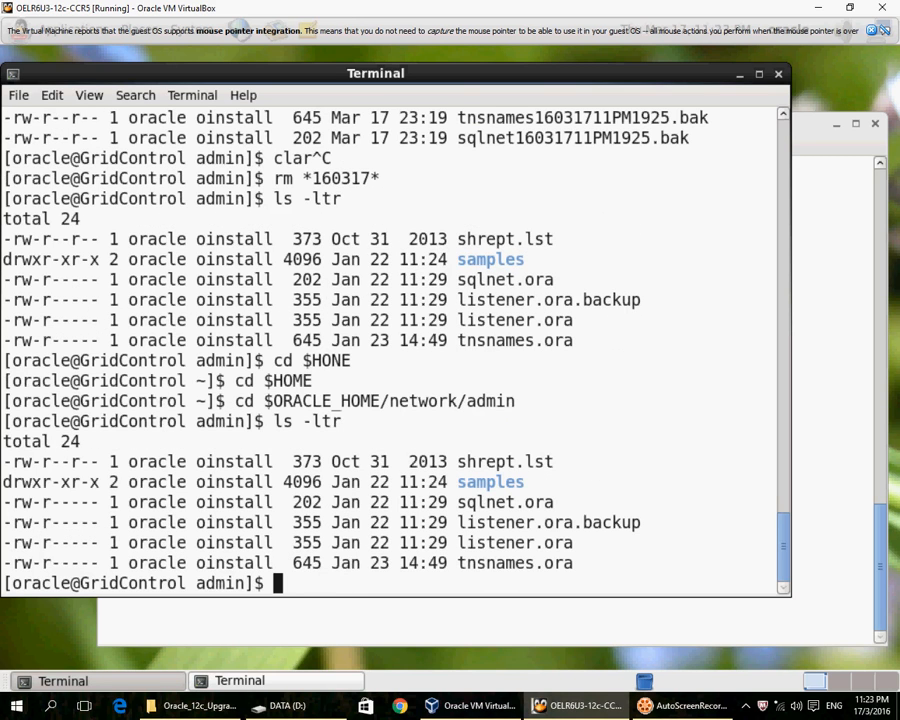
{"action": "type", "text": "more listener.ora"}
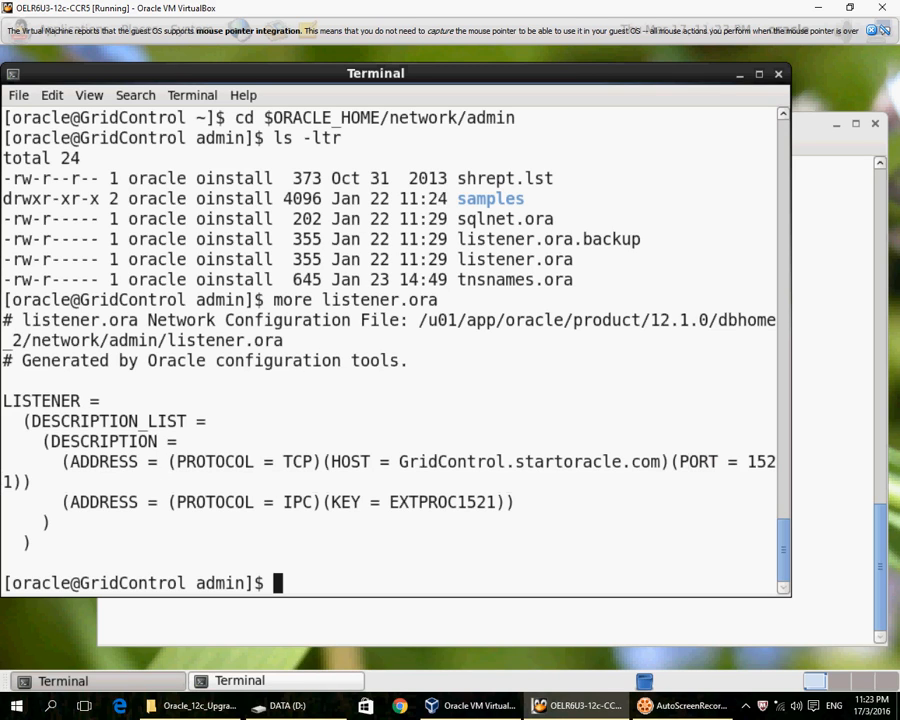
{"action": "type", "text": "lsnrc"}
{"action": "type", "text": "rm"}
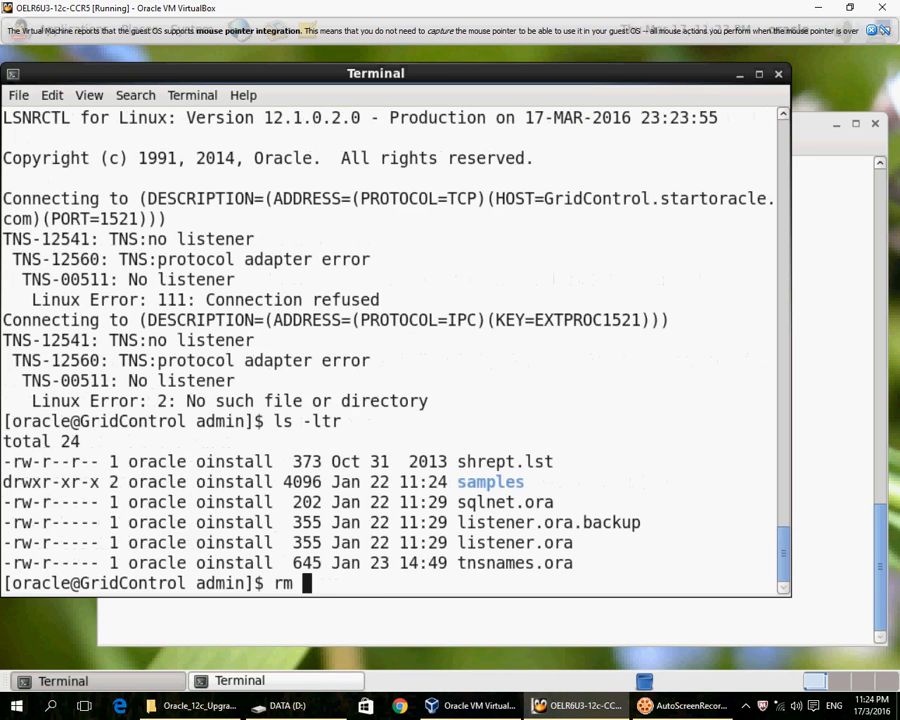
Remove listener.ora and start the default listener with lsnrctl start.
{"action": "type", "text": "listener.ora"}
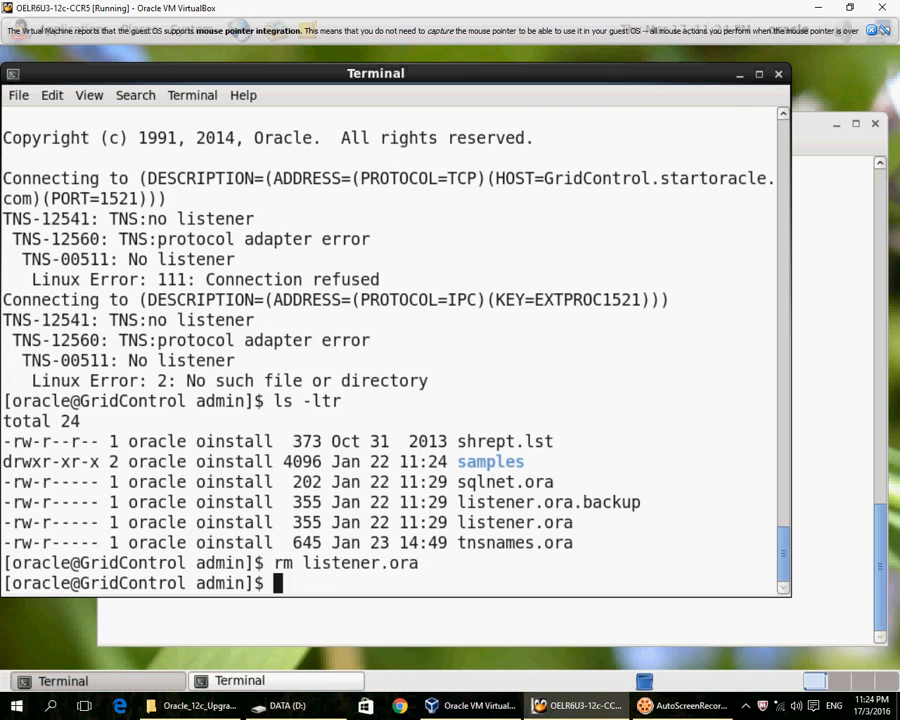
{"action": "type", "text": "lsnrctl"}
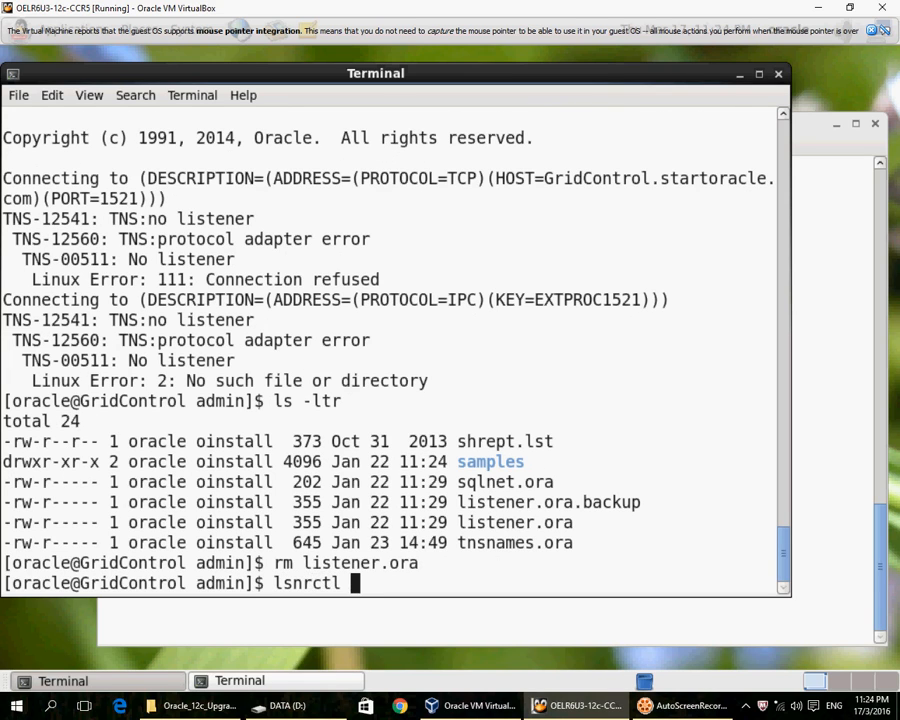
{"action": "key", "text": "Return"}
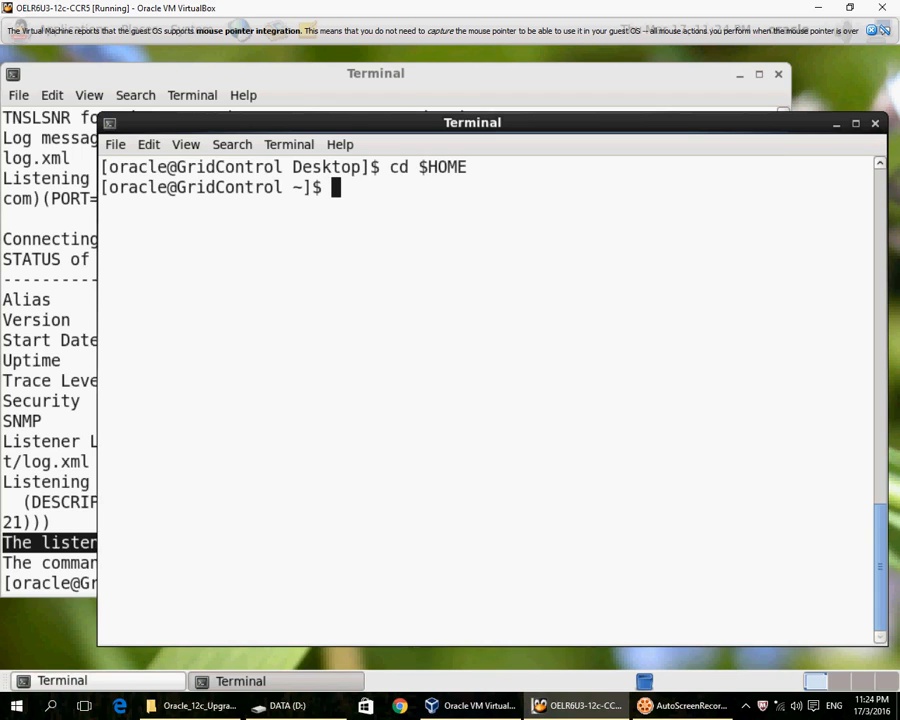
Launch SQL*Plus, connect as sysdba, and begin an ALTER SYSTEM command.
{"action": "type", "text": "sql"}
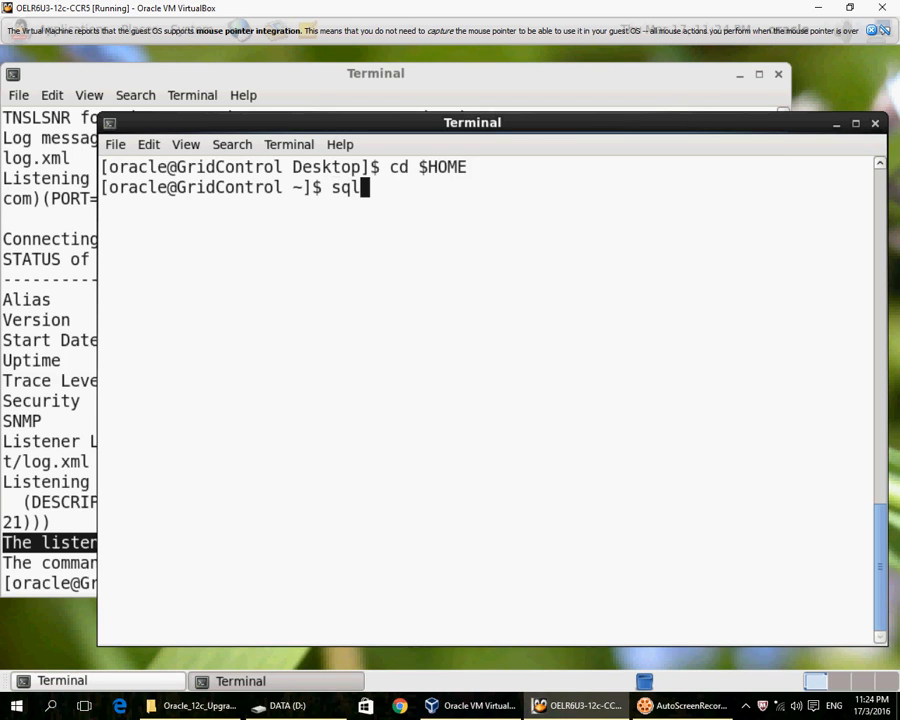
{"action": "type", "text": "plus"}
{"action": "type", "text": "alter"}
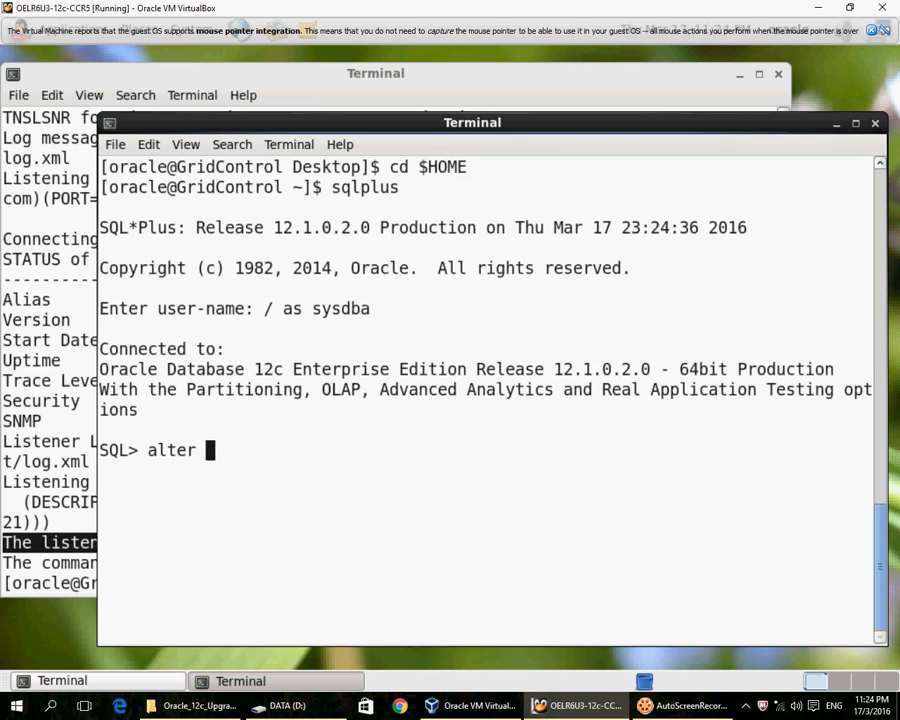
{"action": "type", "text": "services"}
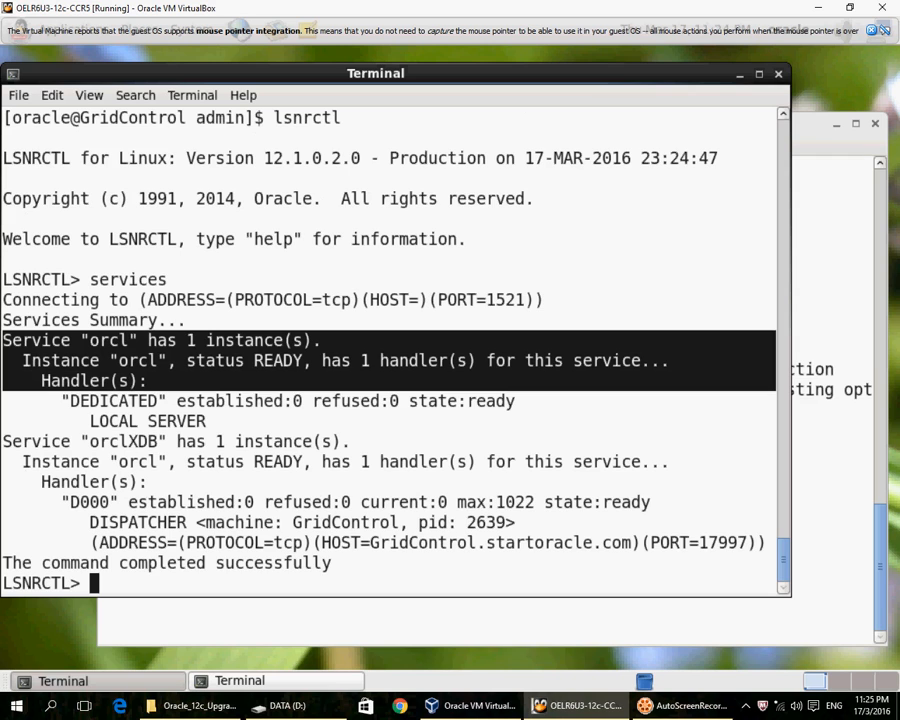
Exit lsnrctl, confirm the network admin path with pwd, and launch netca.
{"action": "type", "text": "e"}
{"action": "type", "text": "ls -ltr"}
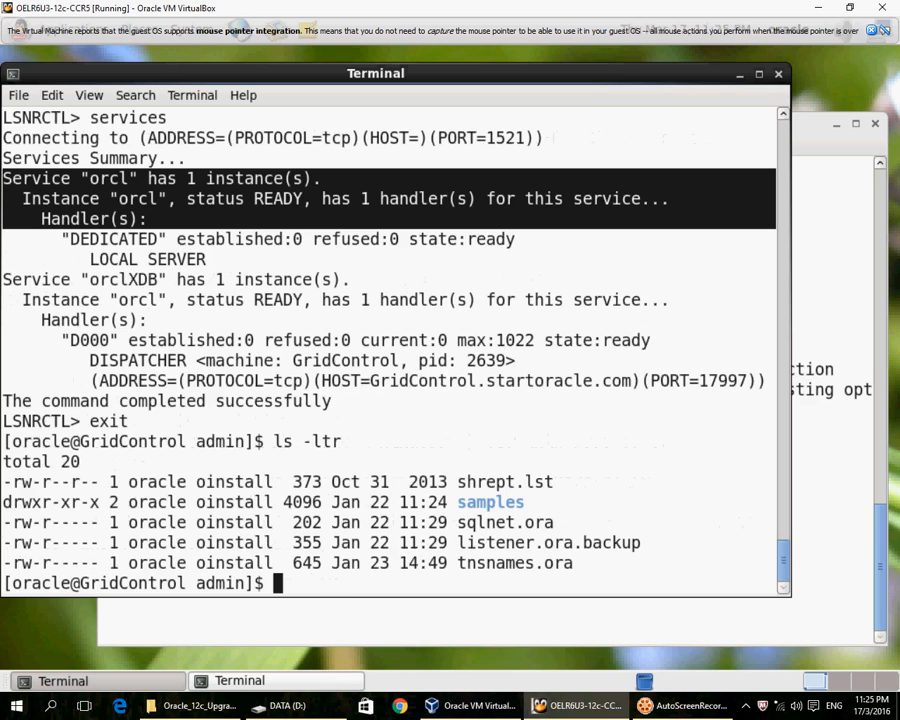
{"action": "type", "text": "pwd"}
{"action": "type", "text": "netca"}
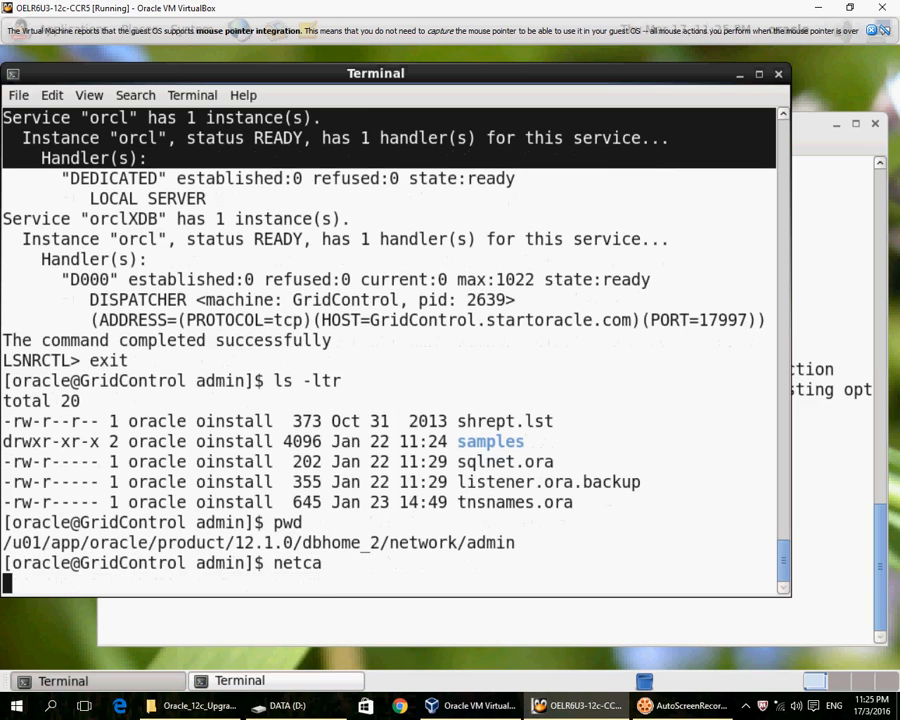
{"action": "key", "text": "Return"}
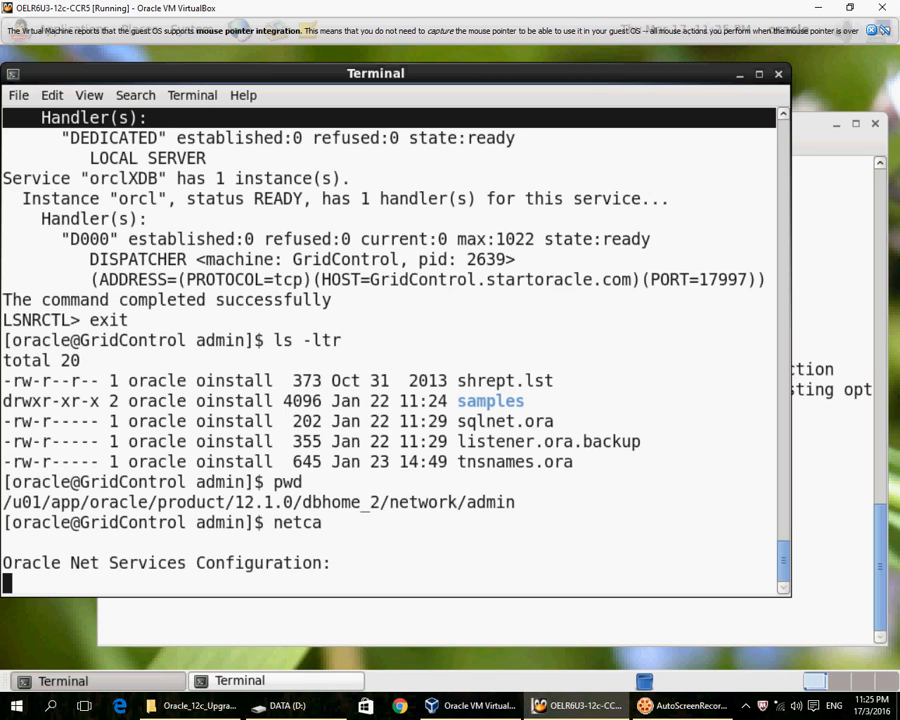
{"action": "key", "text": "Return"}
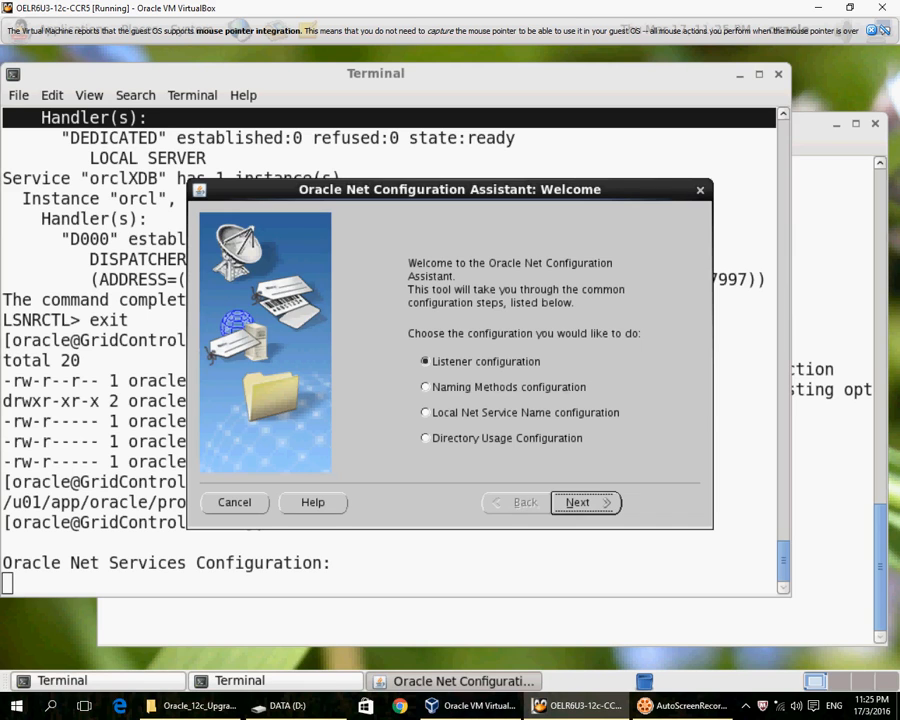
Create listener LISTENER over TCP on standard port 1521, with no additional listeners.
{"action": "left_click", "coordinate": [584, 502]}
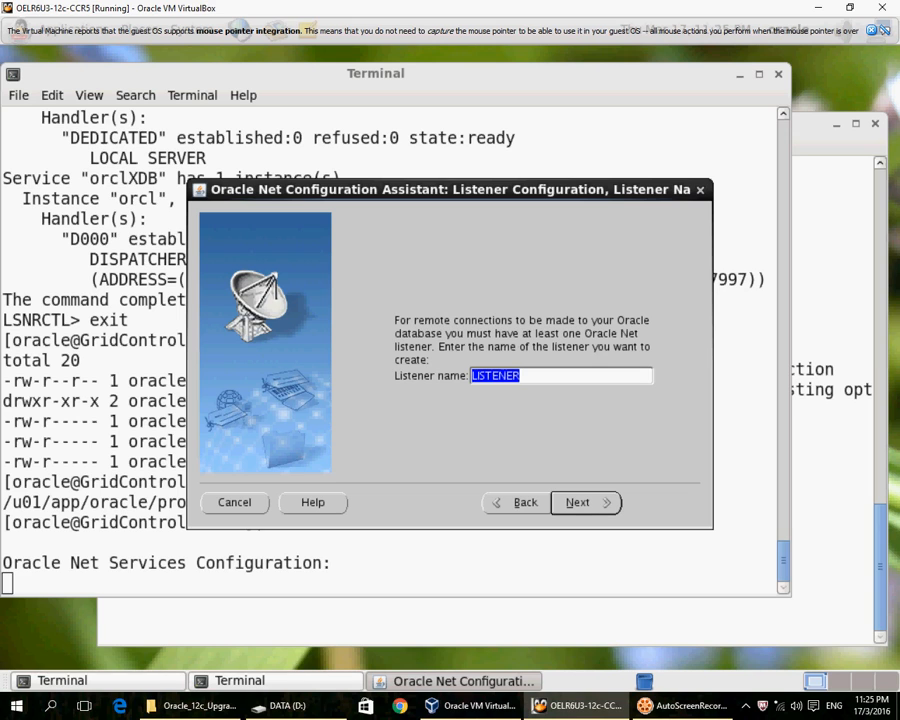
{"action": "left_click", "coordinate": [585, 502]}
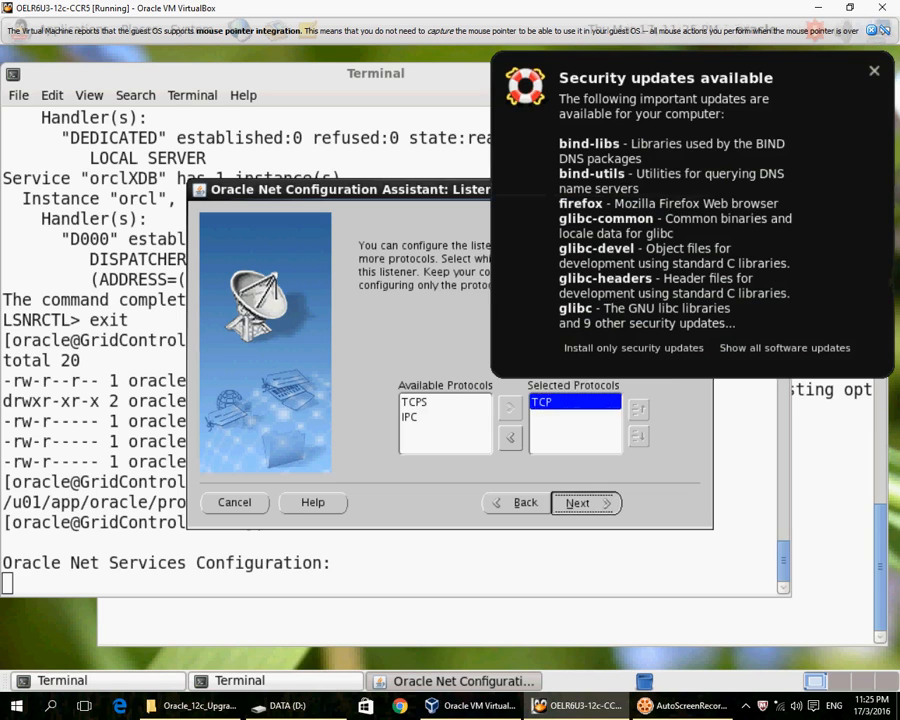
{"action": "left_click", "coordinate": [579, 502]}
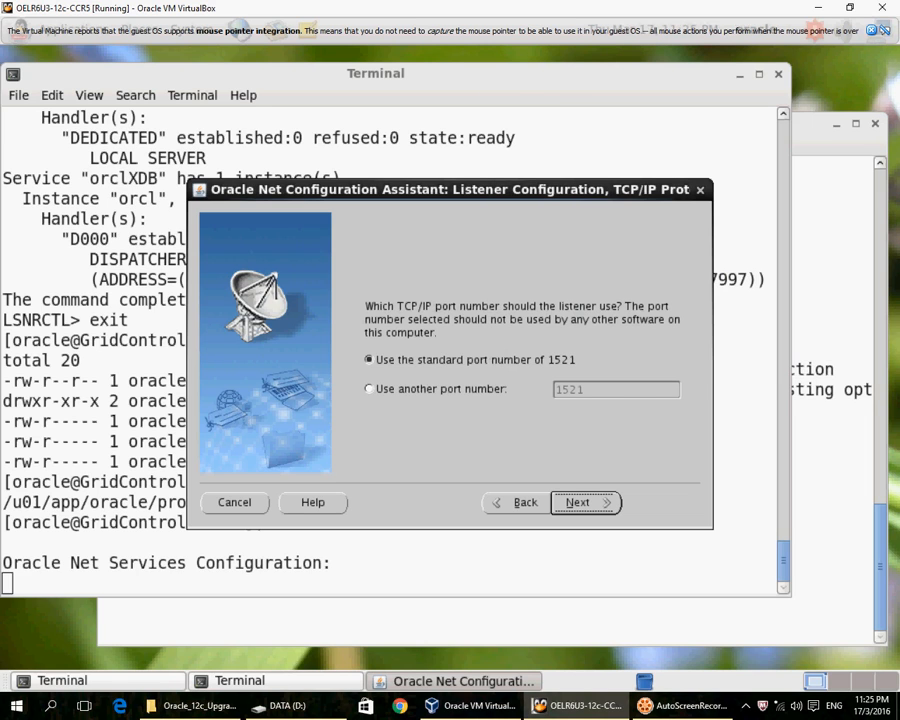
{"action": "left_click", "coordinate": [581, 502]}
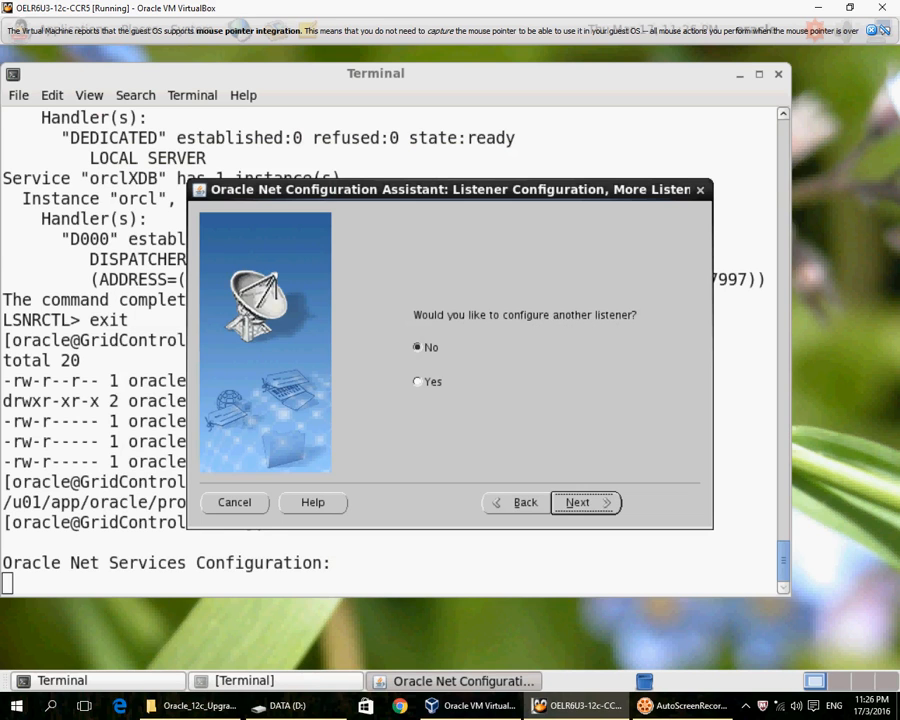
{"action": "left_click", "coordinate": [584, 502]}
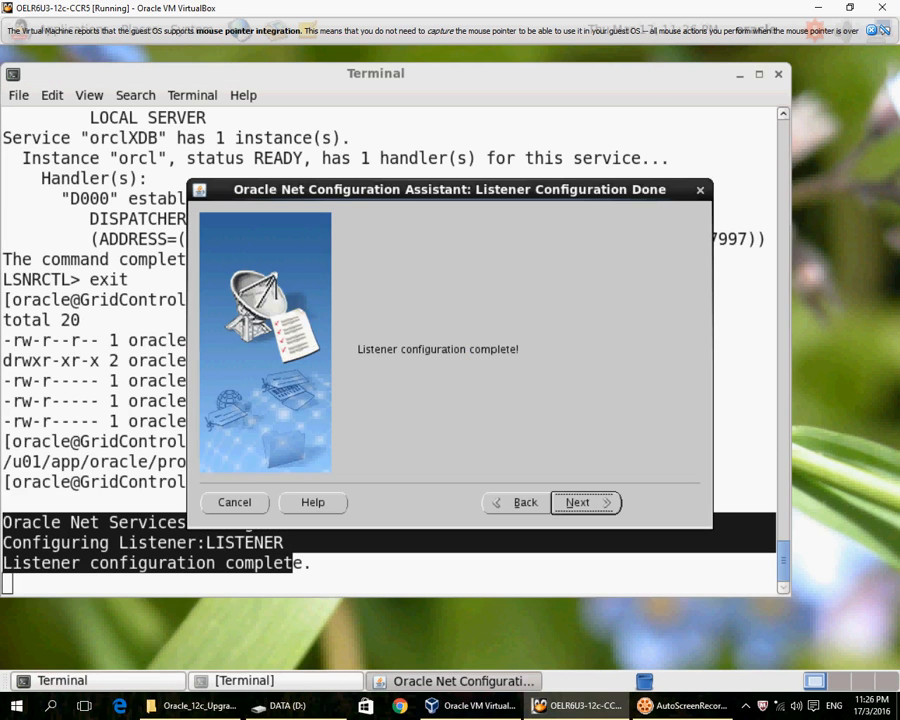
{"action": "left_click", "coordinate": [584, 502]}
{"action": "type", "text": "date"}
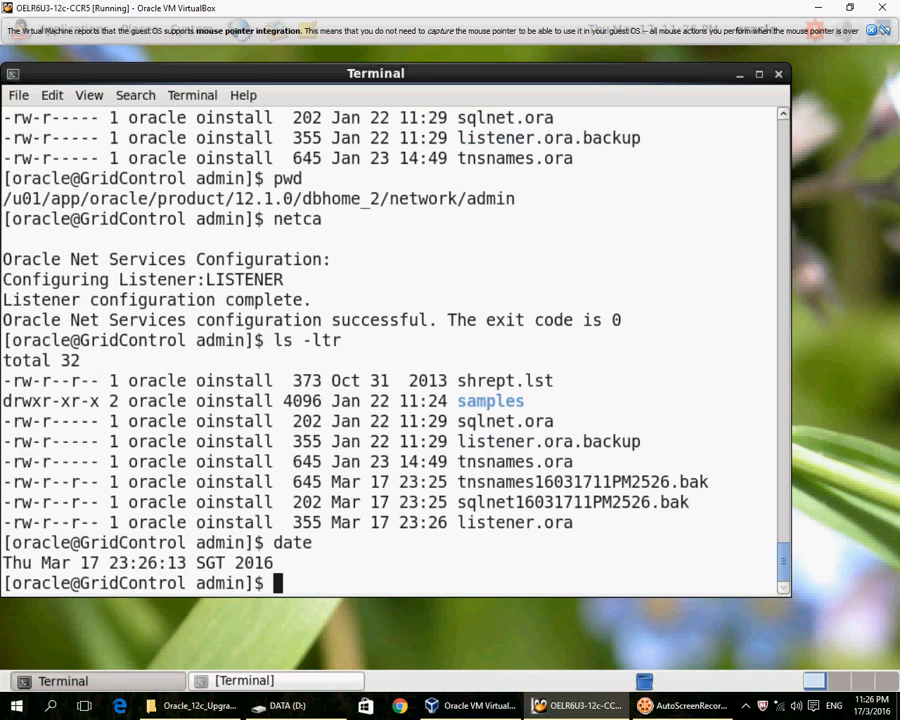
Display the new listener.ora with TCP port 1521 and IPC entries, then relaunch netca.
{"action": "double_click", "coordinate": [514, 522]}
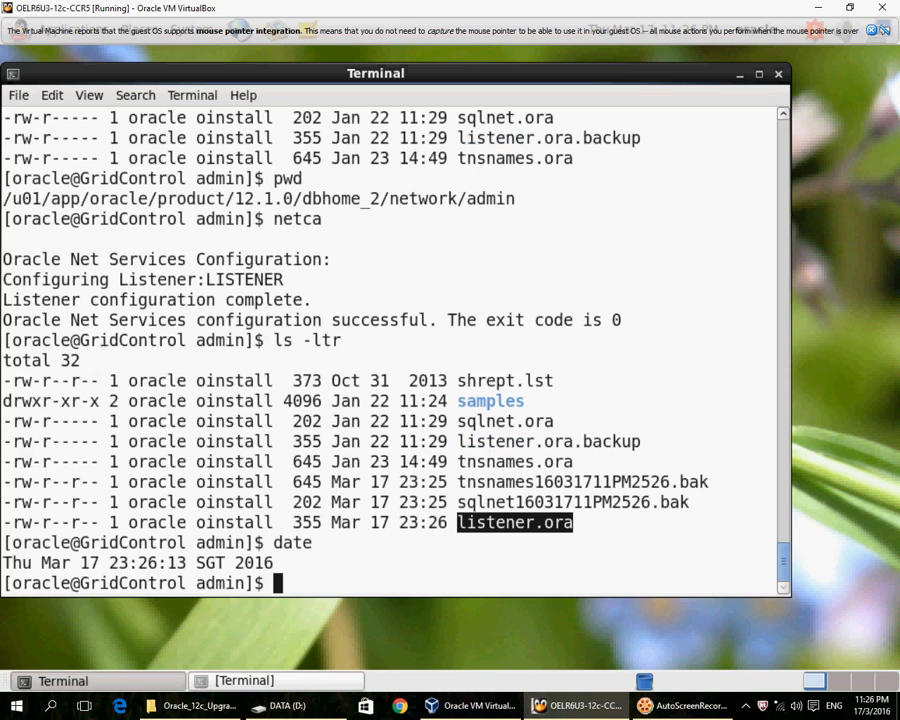
{"action": "type", "text": "more listener.ora"}
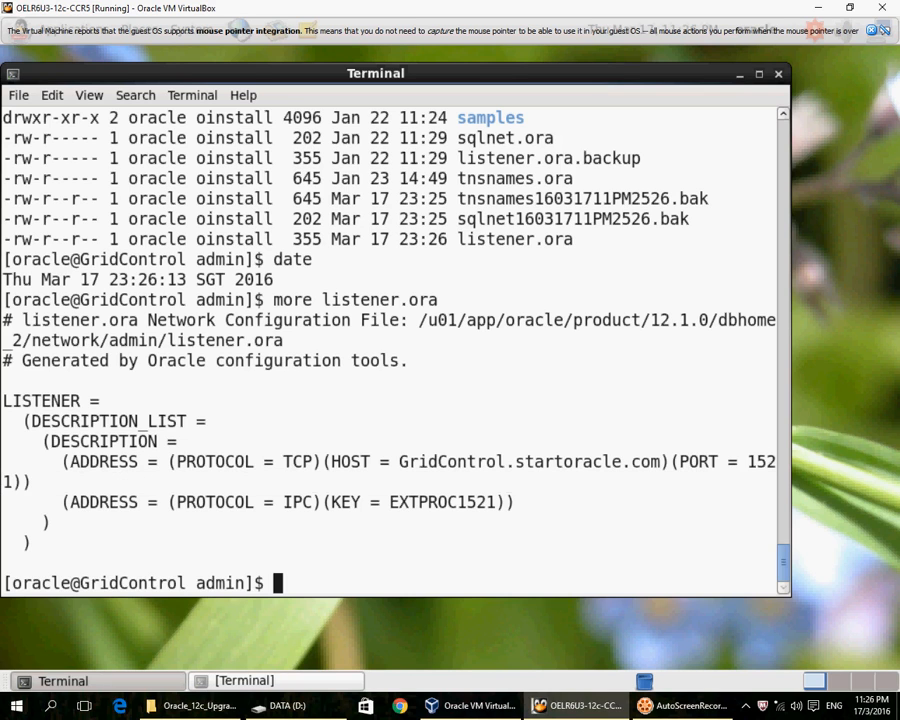
{"action": "type", "text": "netca"}
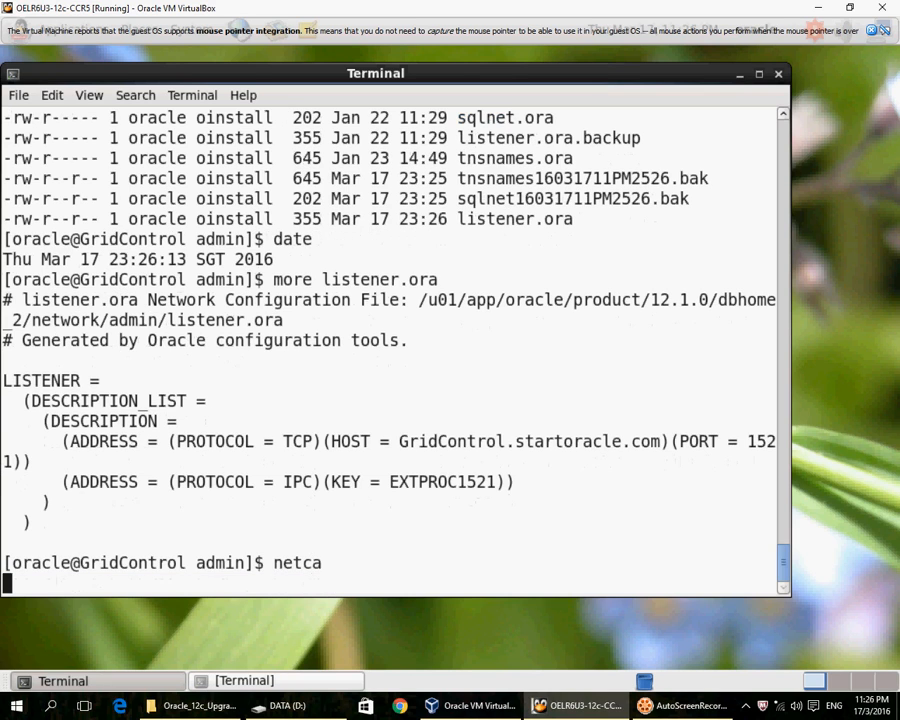
{"action": "key", "text": "Return"}
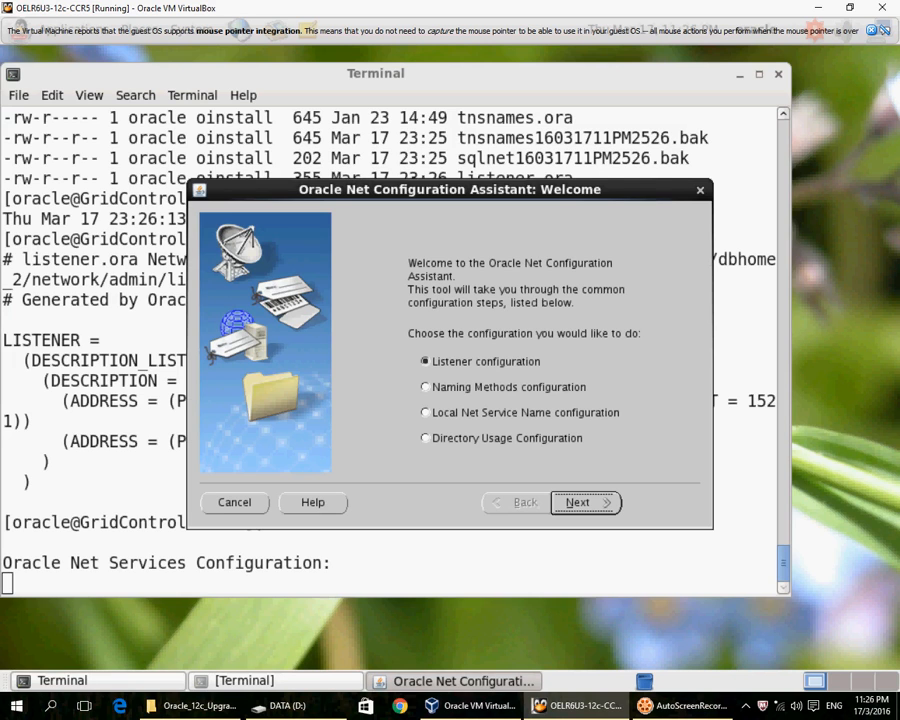
Add TCP listener LISTENER_2 on a non-standard port, start it, and finish the assistant.
{"action": "left_click", "coordinate": [580, 502]}
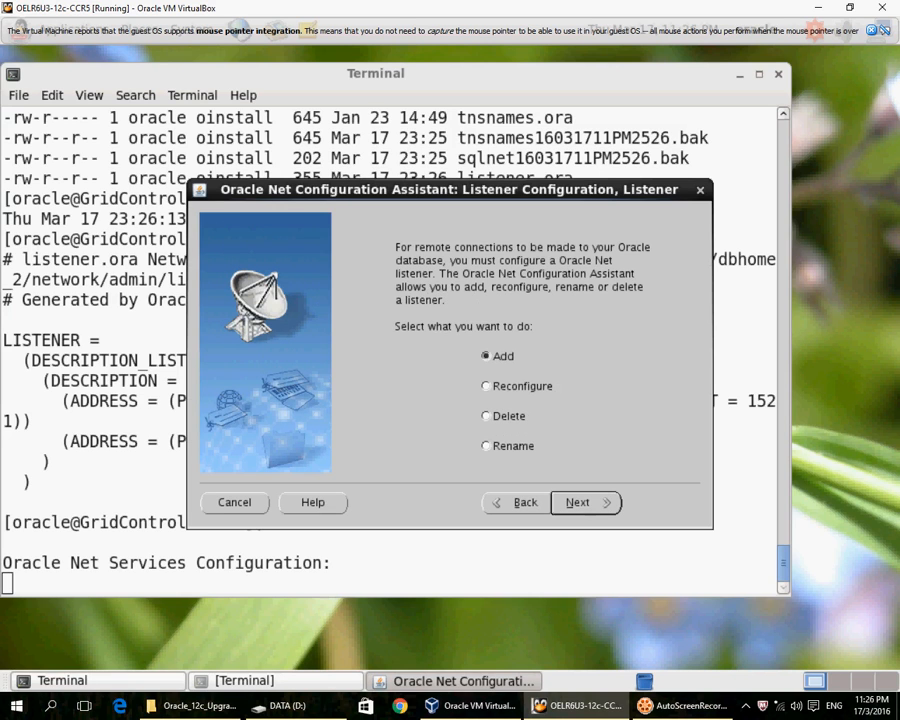
{"action": "left_click", "coordinate": [585, 502]}
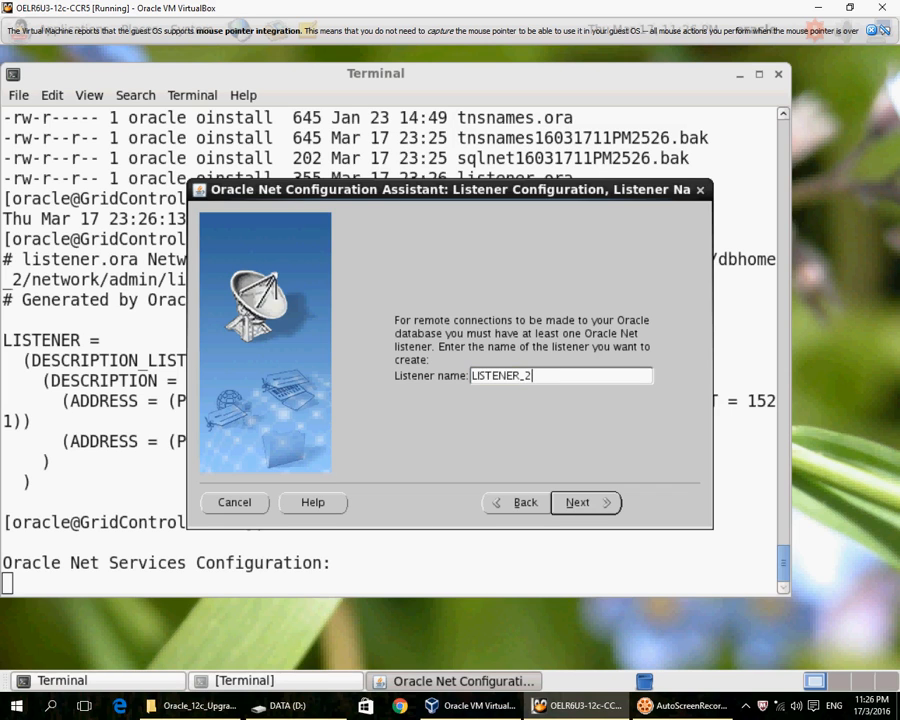
{"action": "left_click", "coordinate": [579, 502]}
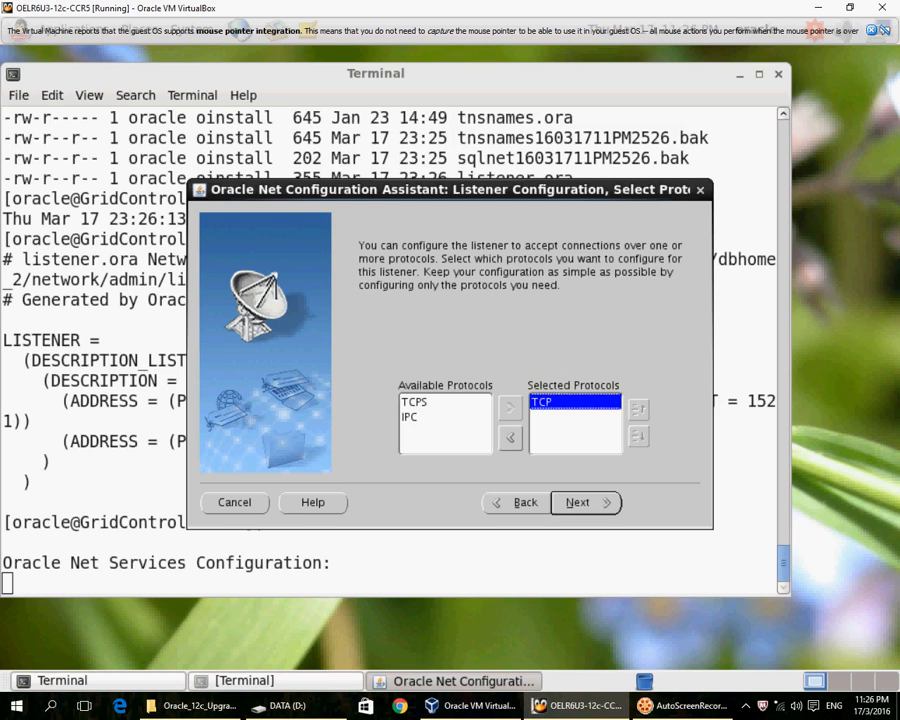
{"action": "left_click", "coordinate": [578, 502]}
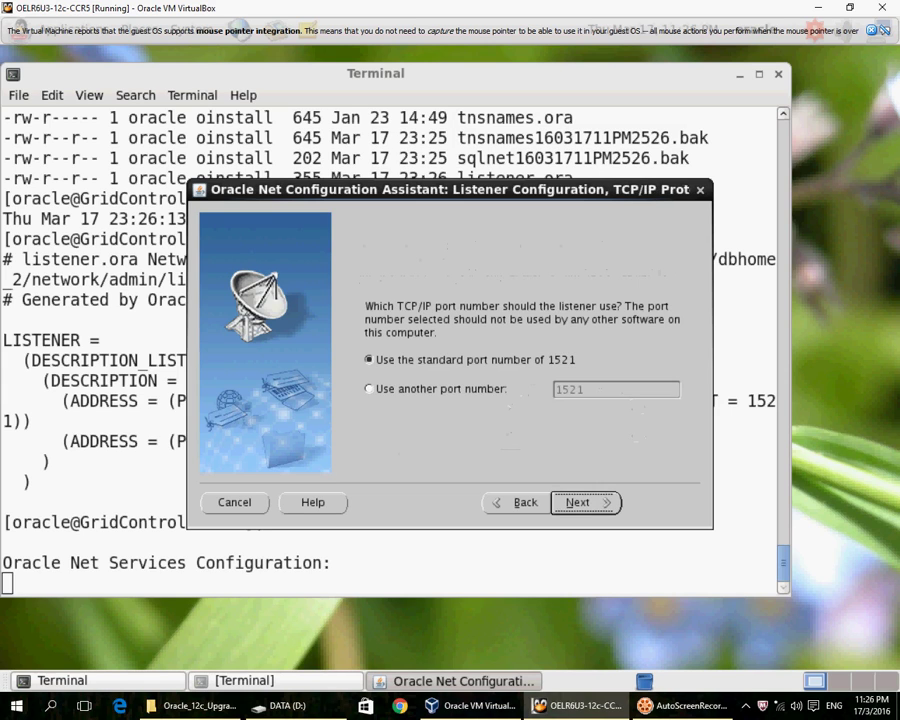
{"action": "left_click", "coordinate": [369, 389]}
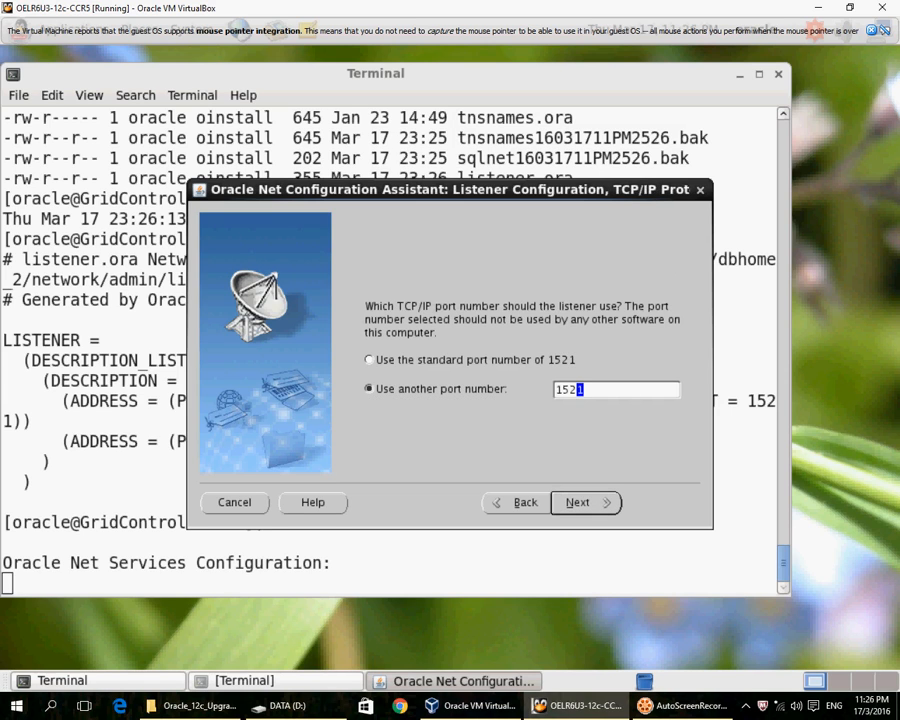
{"action": "left_click", "coordinate": [580, 502]}
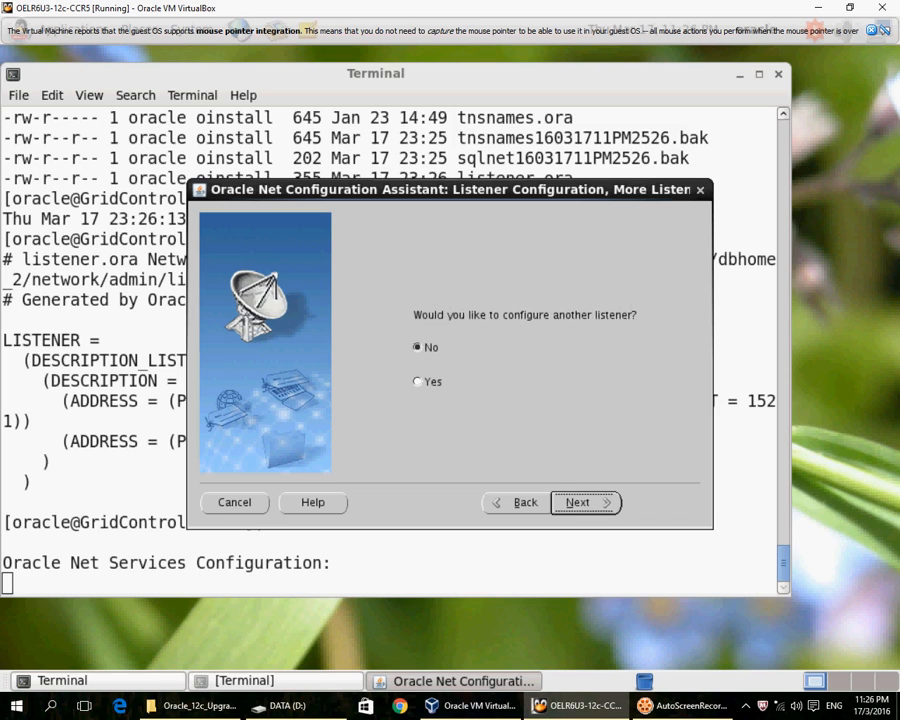
{"action": "left_click", "coordinate": [585, 502]}
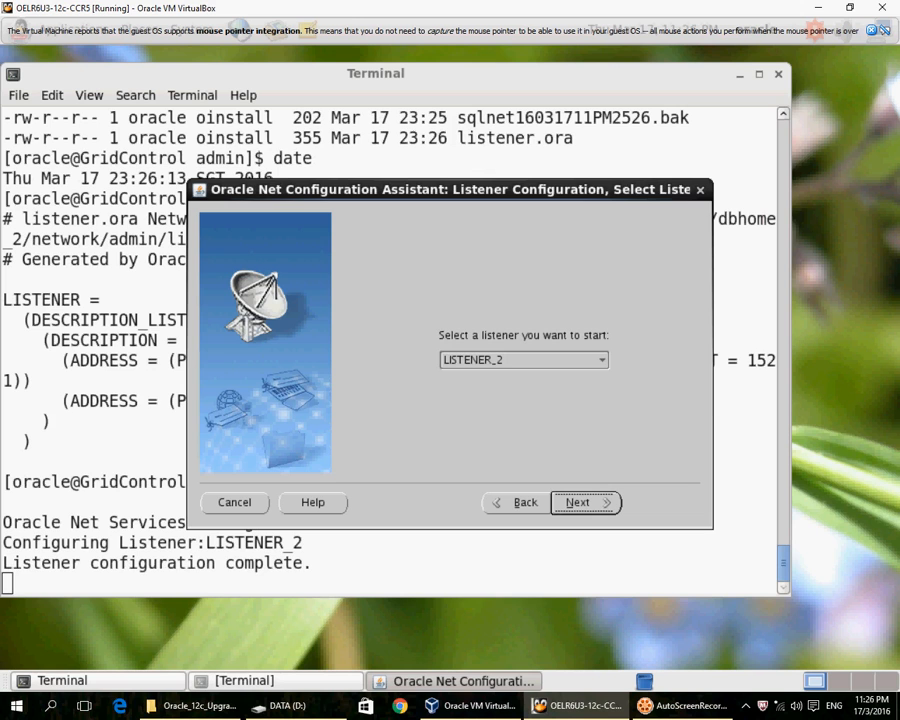
{"action": "left_click", "coordinate": [578, 502]}
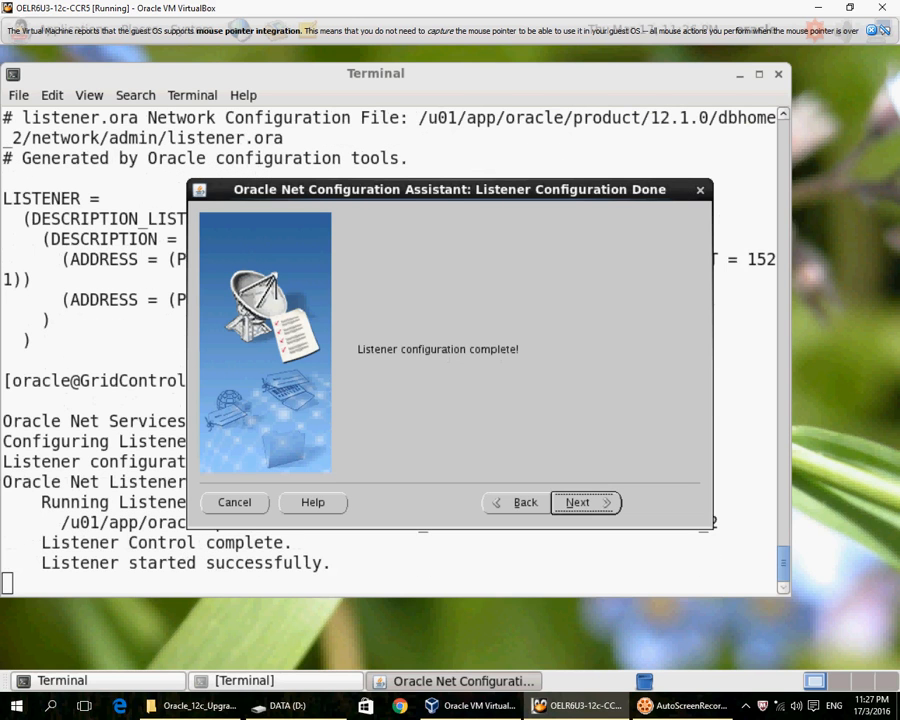
{"action": "left_click", "coordinate": [581, 502]}
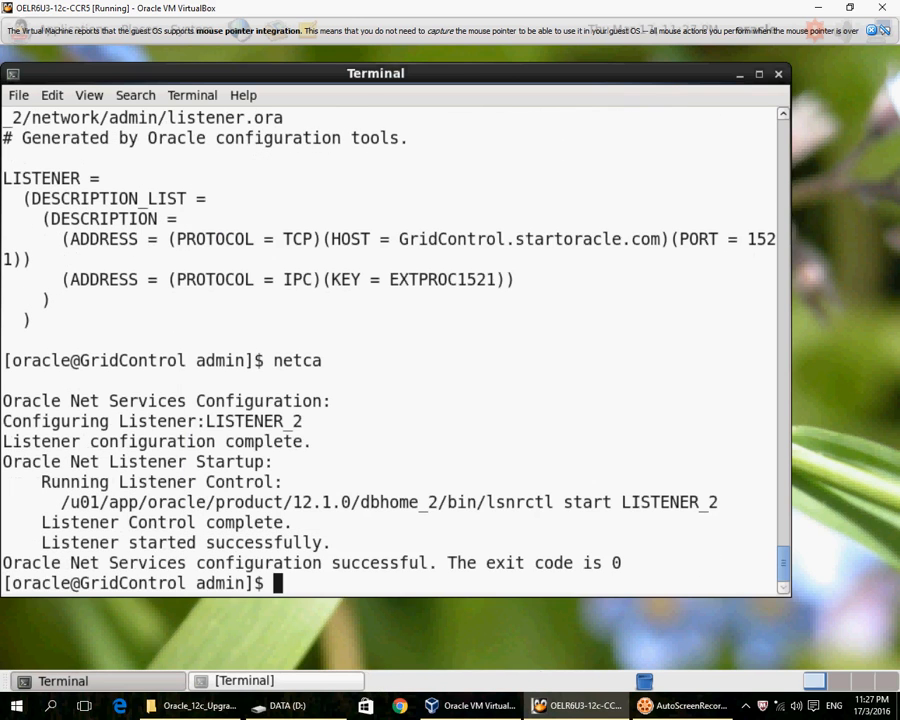
Confirm the tnslsnr LISTENER_2 process is running with ps -ef|grep tns.
{"action": "type", "text": "ps -ef"}
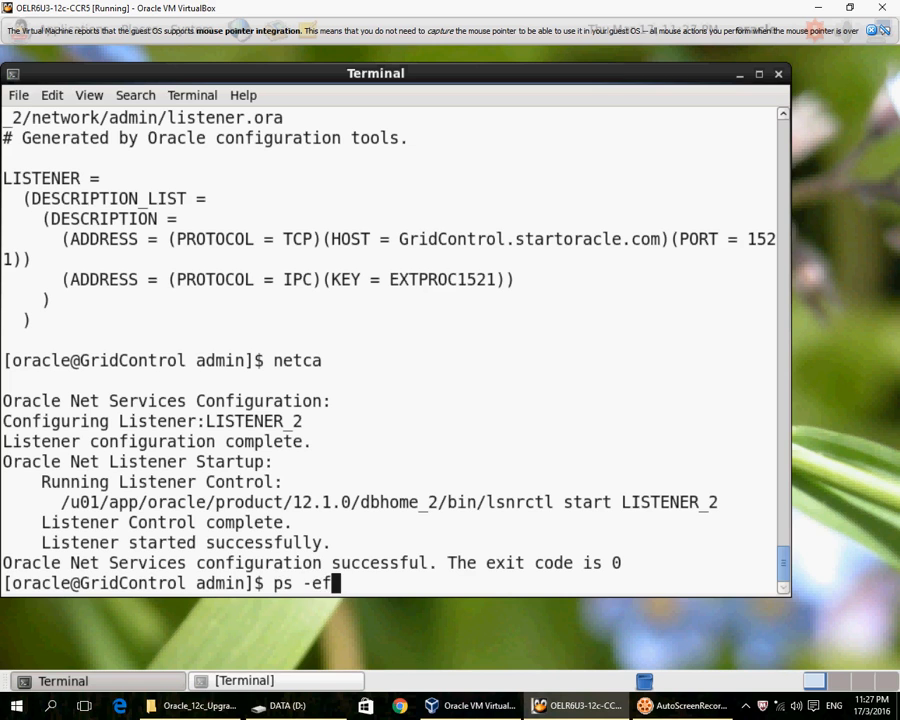
{"action": "type", "text": "|grep tns"}
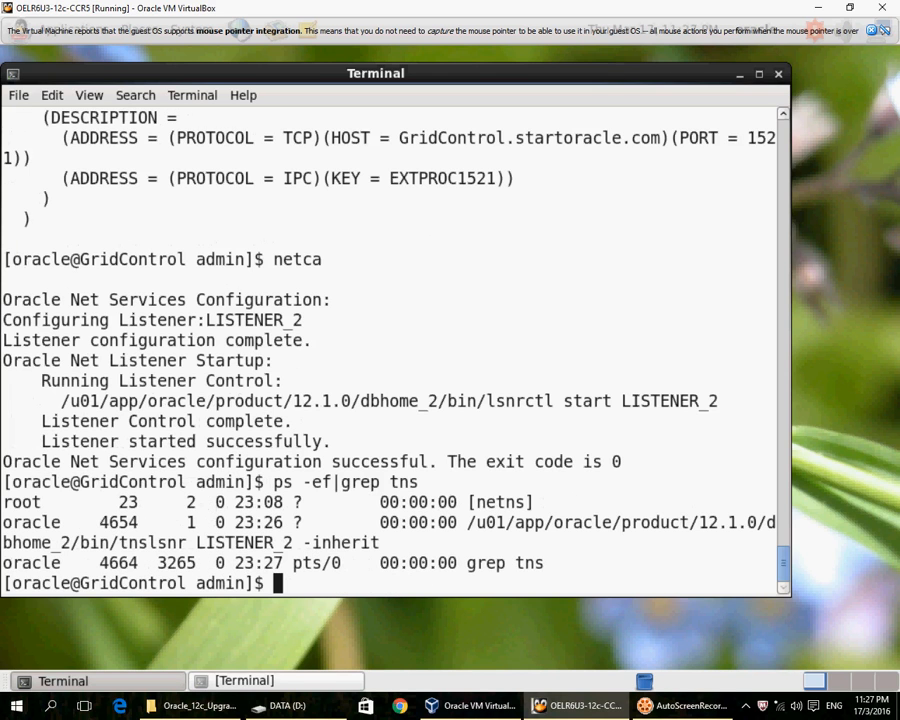
{"action": "double_click", "coordinate": [248, 542]}
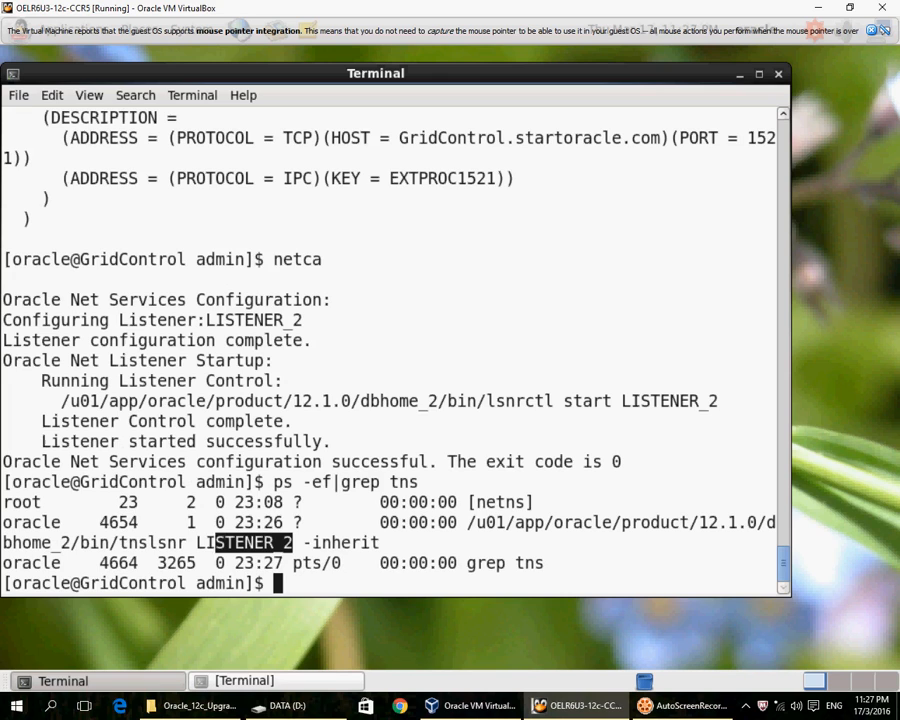
List the directory and show listener.ora with LISTENER_2 on 1522 beside LISTENER.
{"action": "type", "text": "l -"}
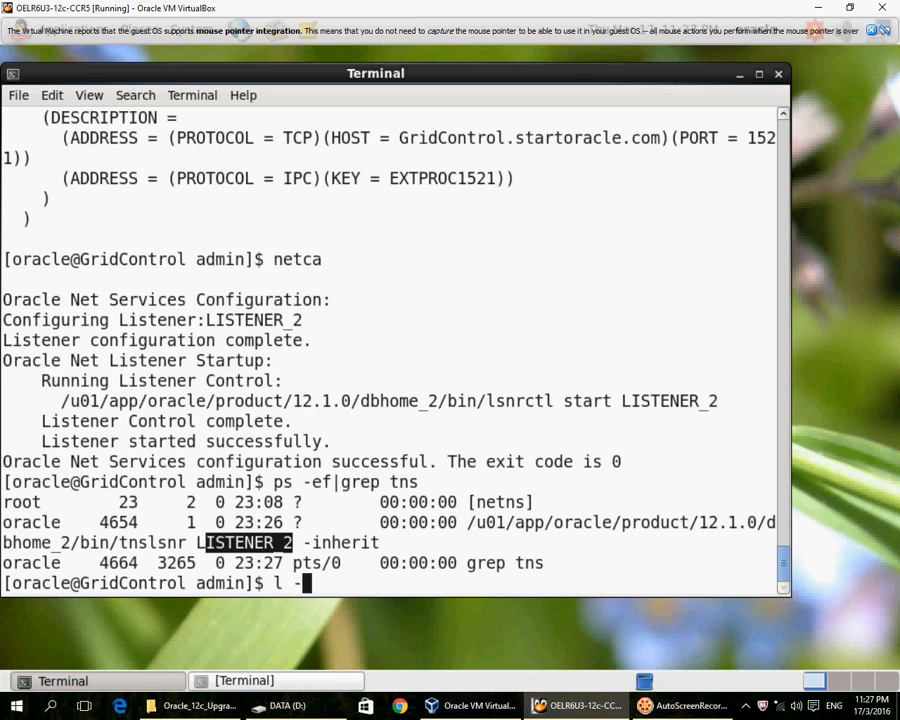
{"action": "key", "text": "Return"}
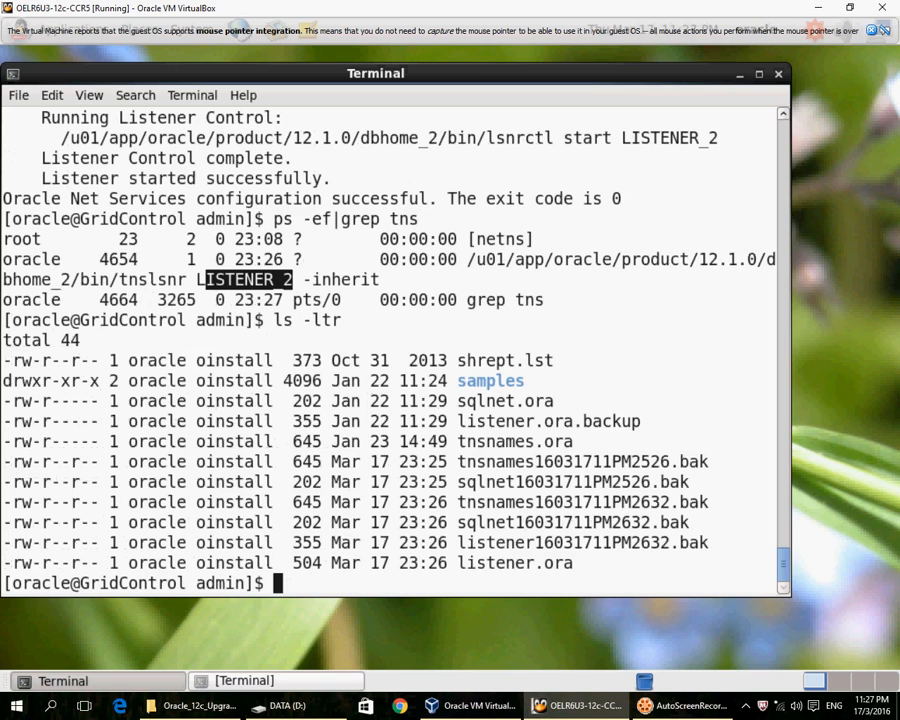
{"action": "type", "text": "more listener."}
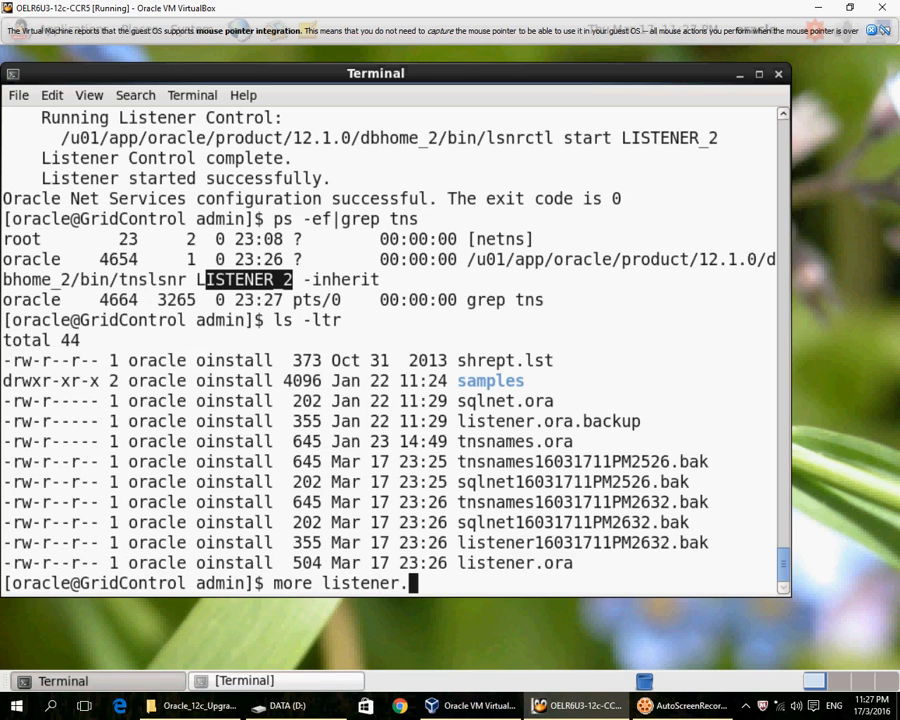
{"action": "key", "text": "Return"}
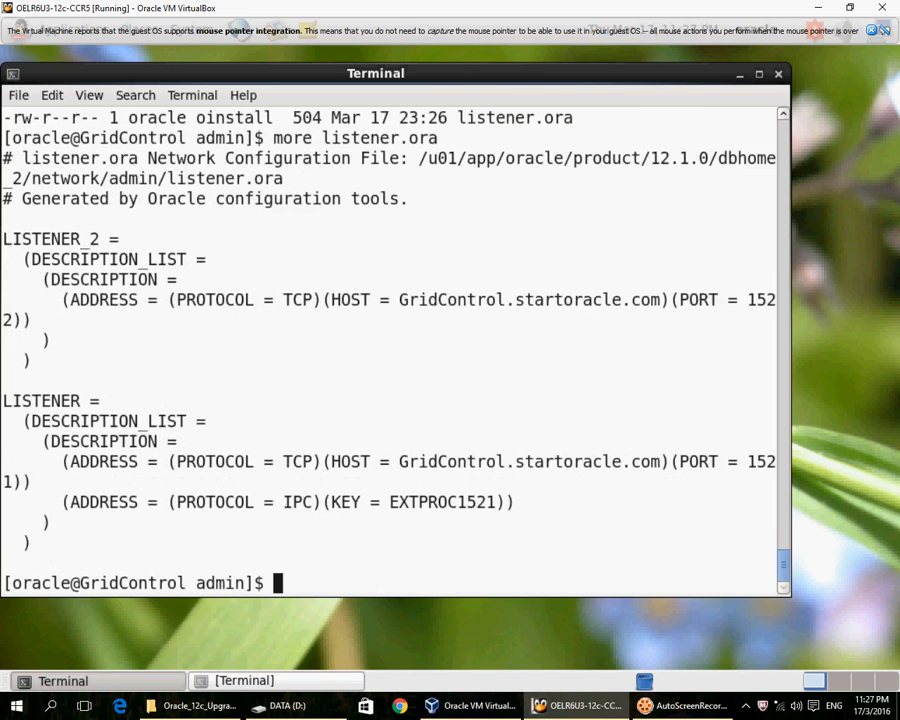